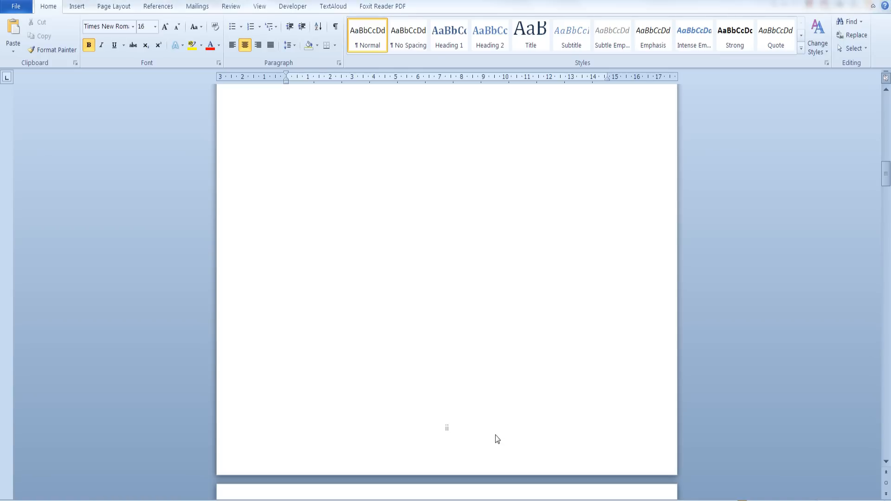
Review the current footers (ii on front pages, 4 and 5 on chapters) and land on the Introduction page with Page Layout shown
scroll(down, 3)
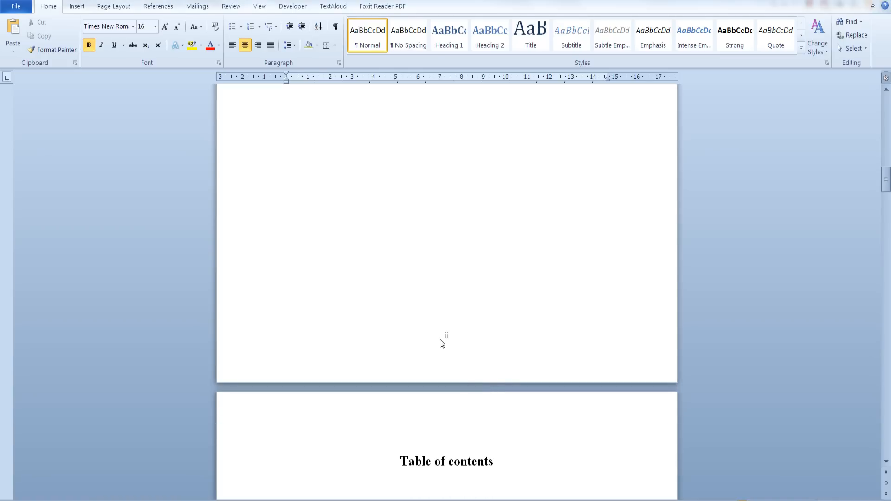
scroll(down, 3)
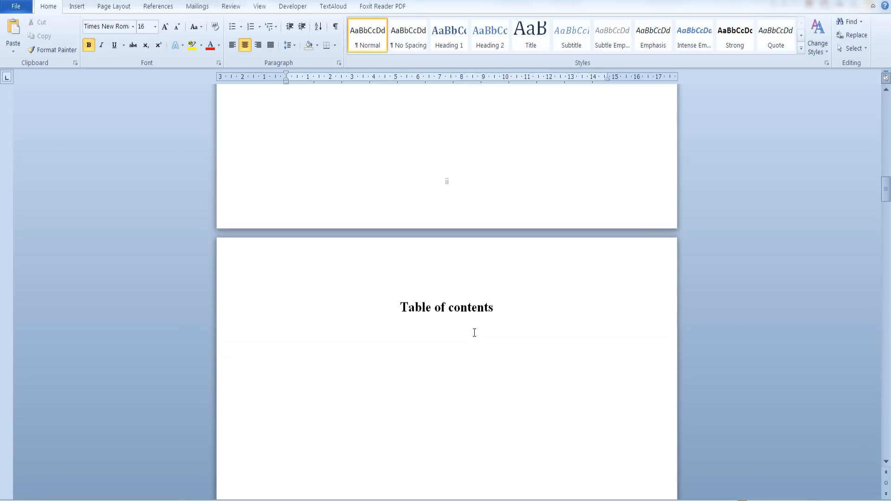
scroll(down, 3)
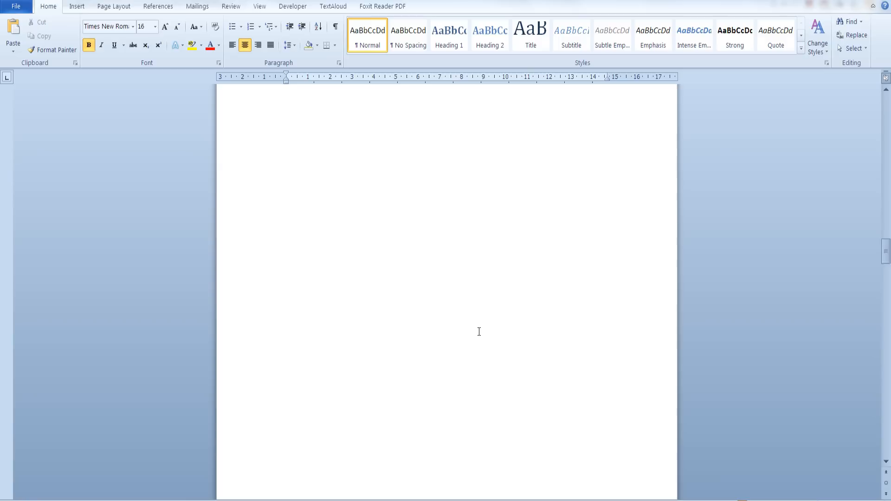
scroll(down, 3)
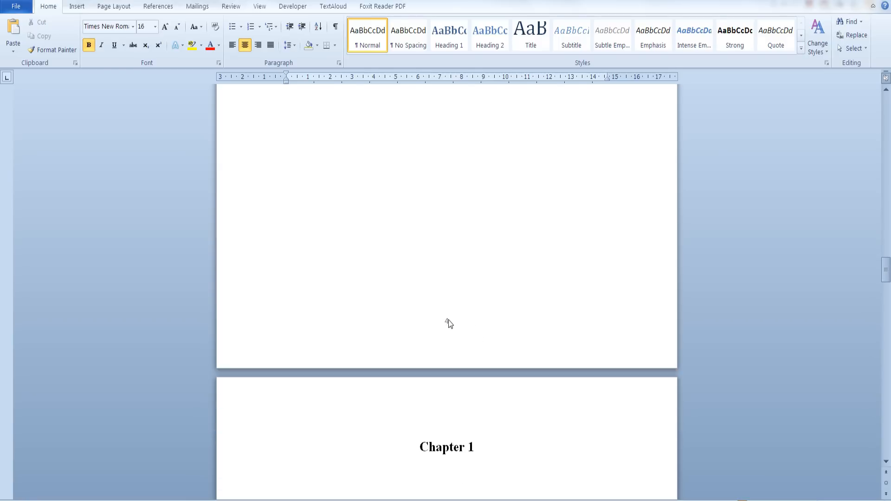
scroll(up, 3)
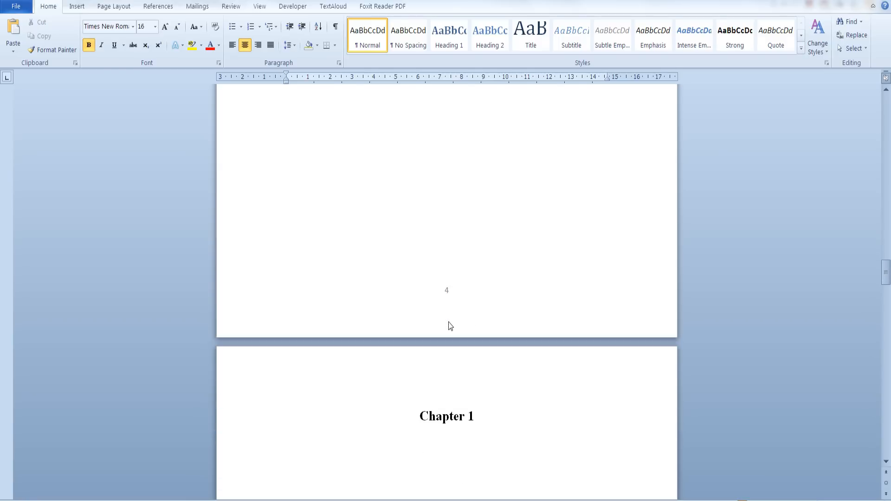
scroll(down, 3)
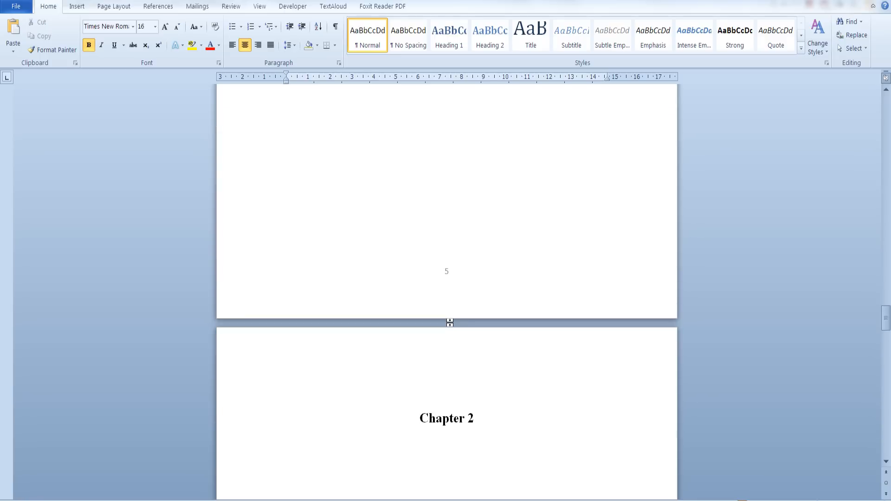
click(113, 6)
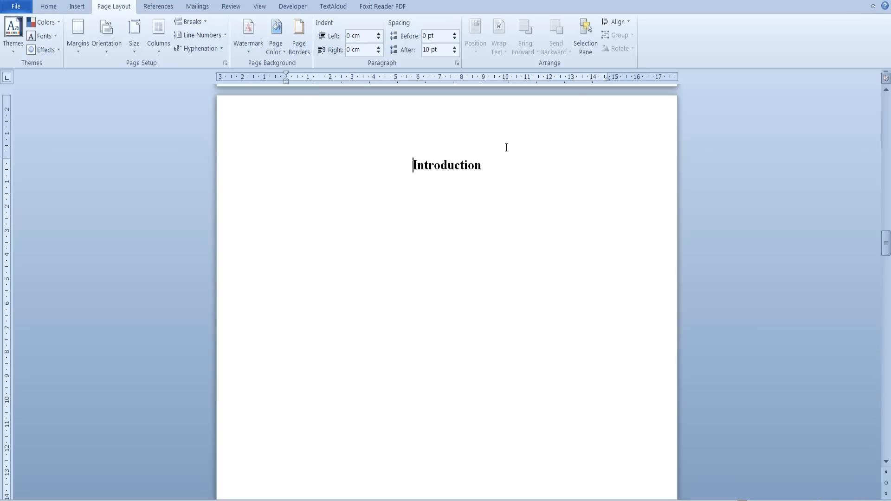
mouse_move(497, 155)
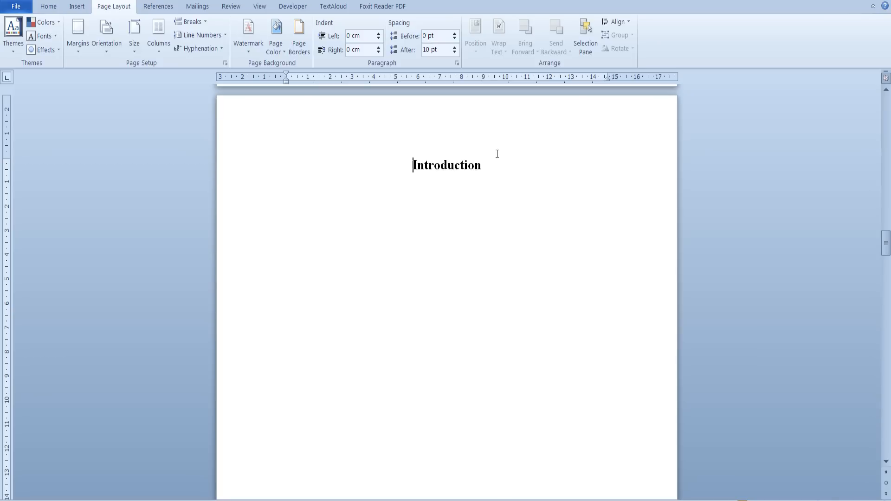
mouse_move(474, 154)
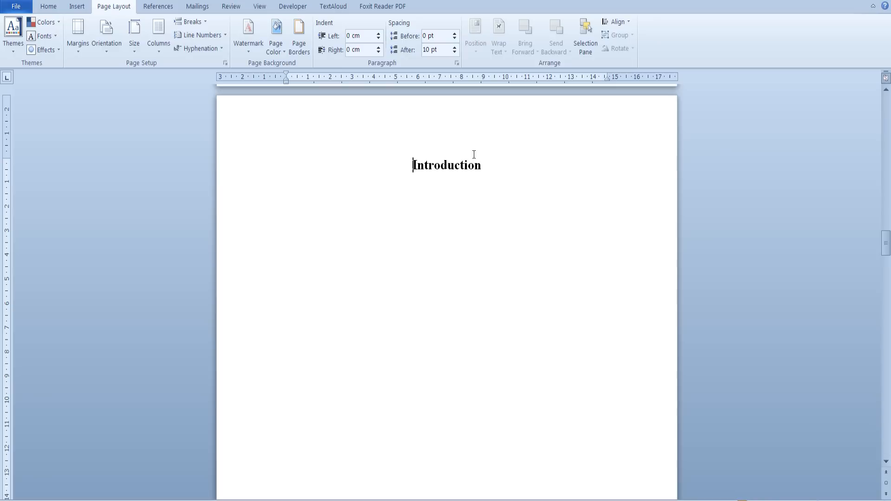
mouse_move(188, 95)
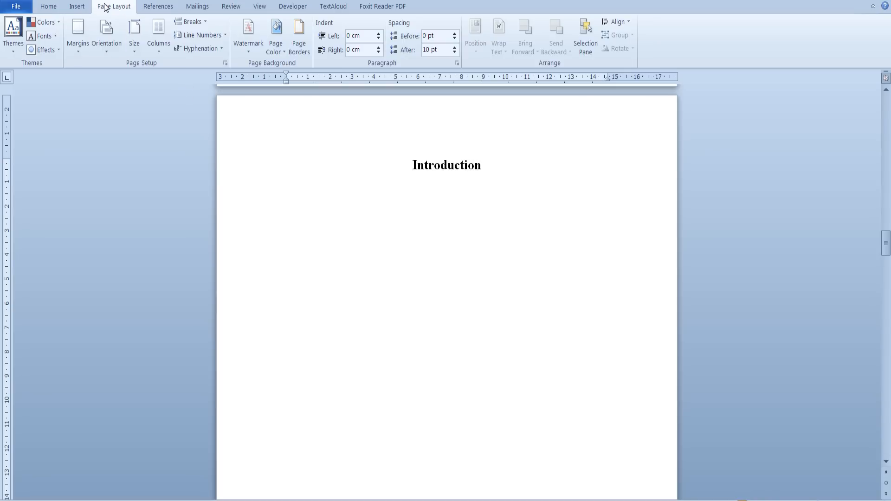
mouse_move(151, 65)
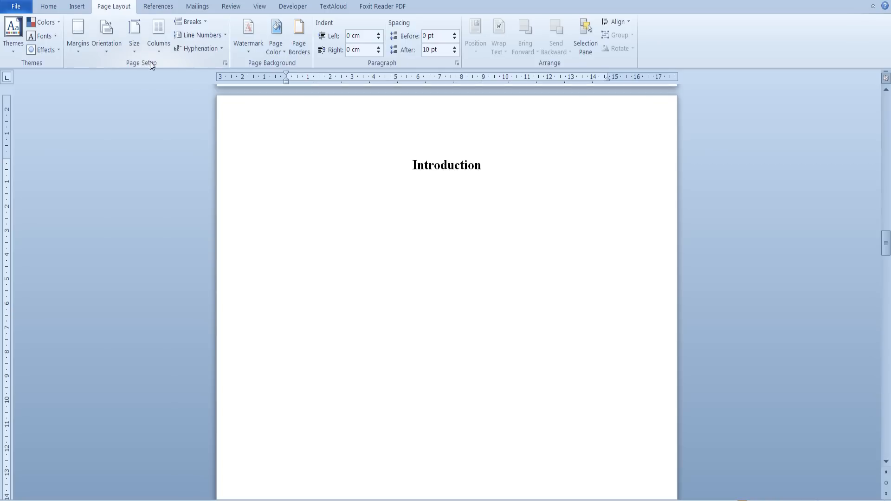
click(192, 21)
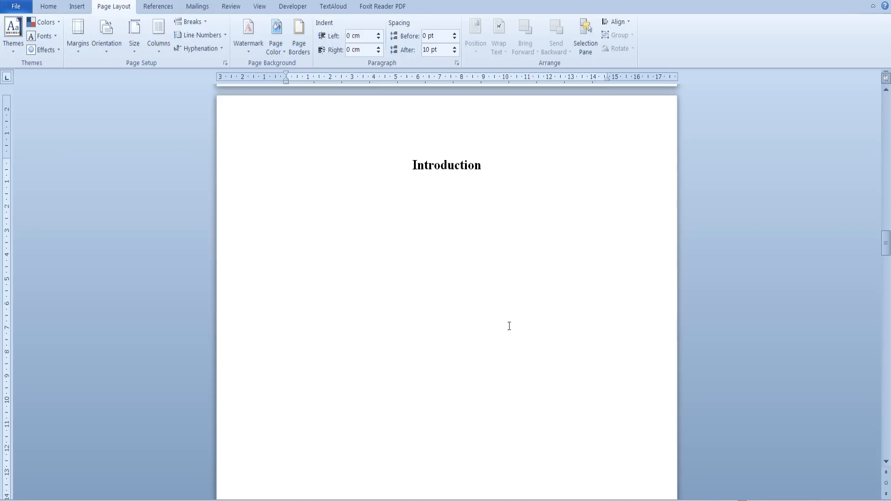
mouse_move(774, 470)
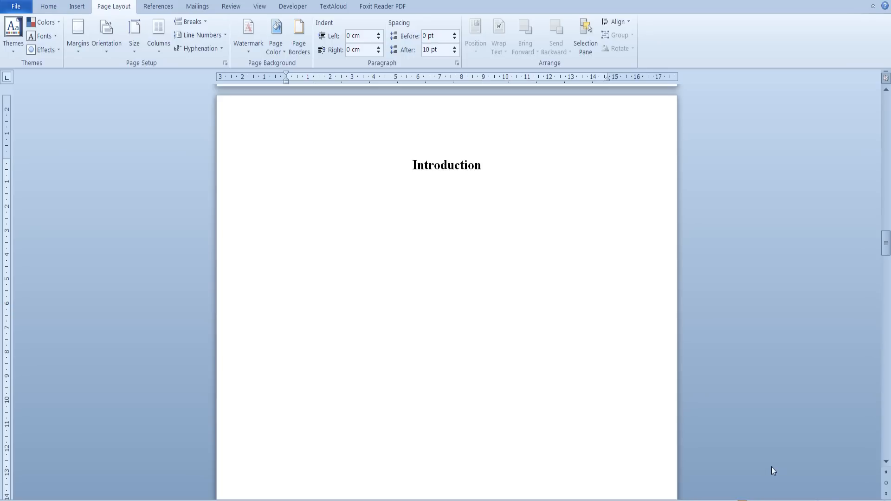
Confirm in Draft view the Section Break (Next Page) before Introduction, then return to Print Layout at the first page
click(413, 165)
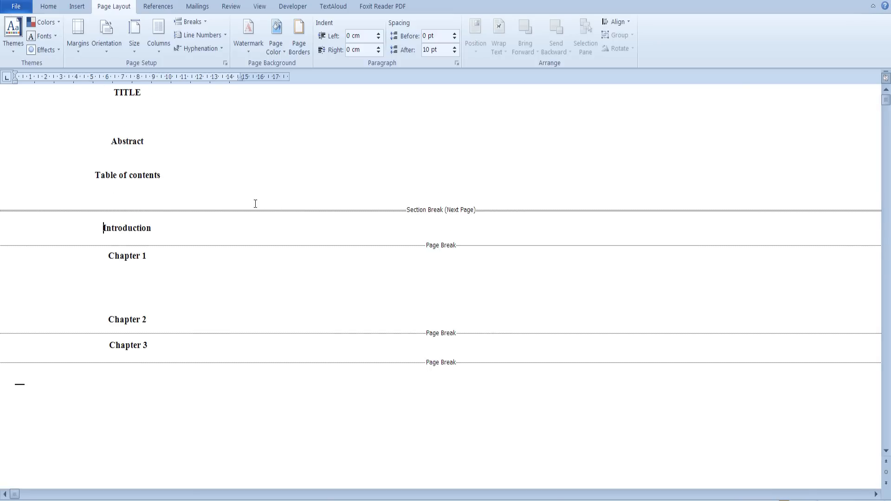
mouse_move(439, 202)
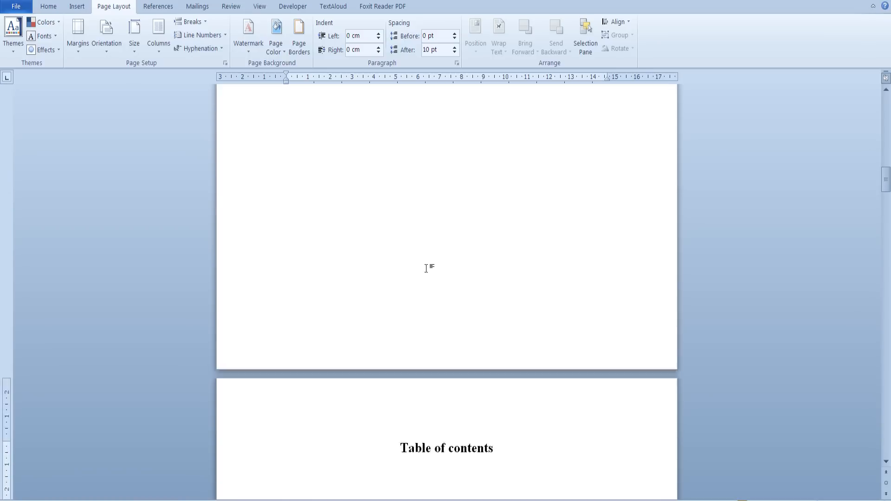
scroll(up, 3)
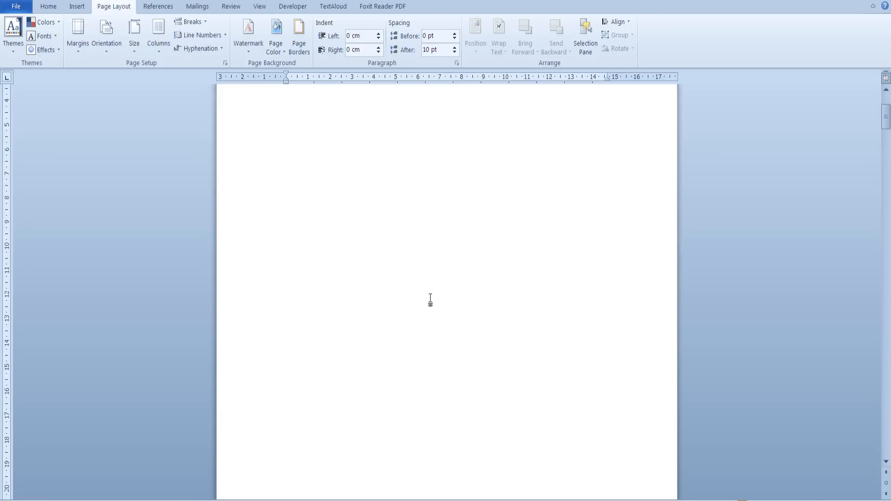
In the Section 1 footer, set the page number format to lowercase roman numerals (i, ii, iii)
double_click(429, 298)
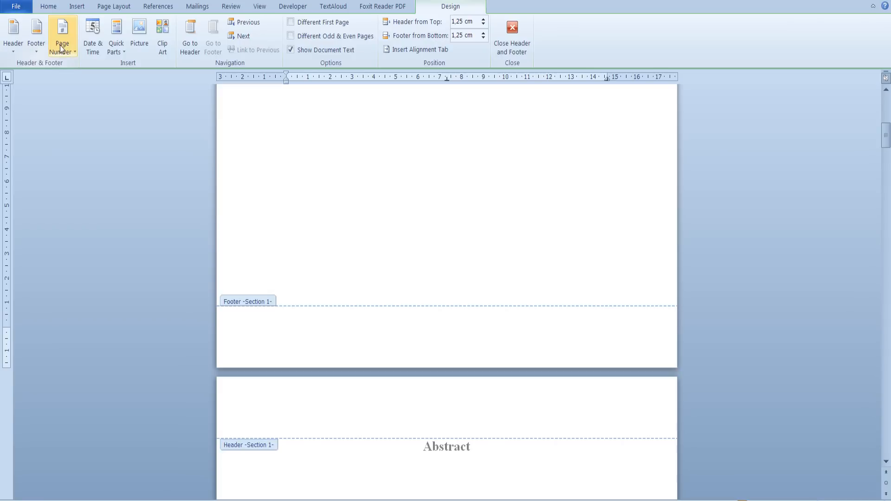
mouse_move(62, 36)
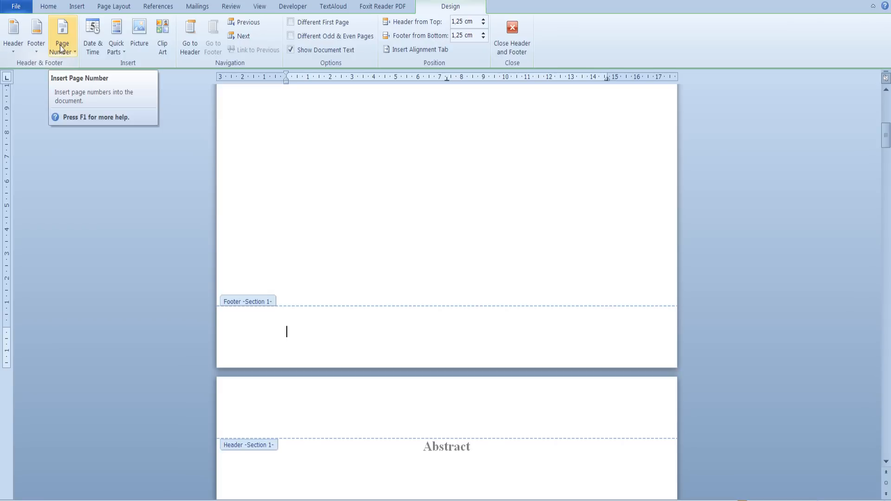
click(62, 35)
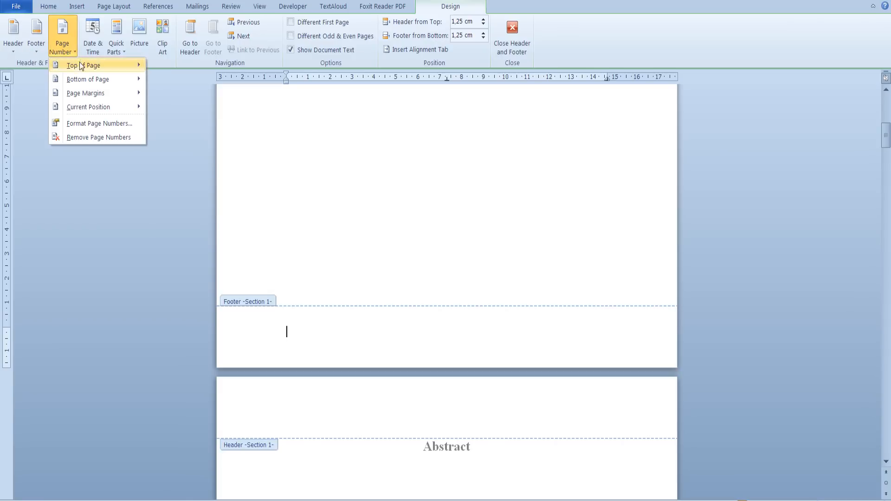
click(100, 124)
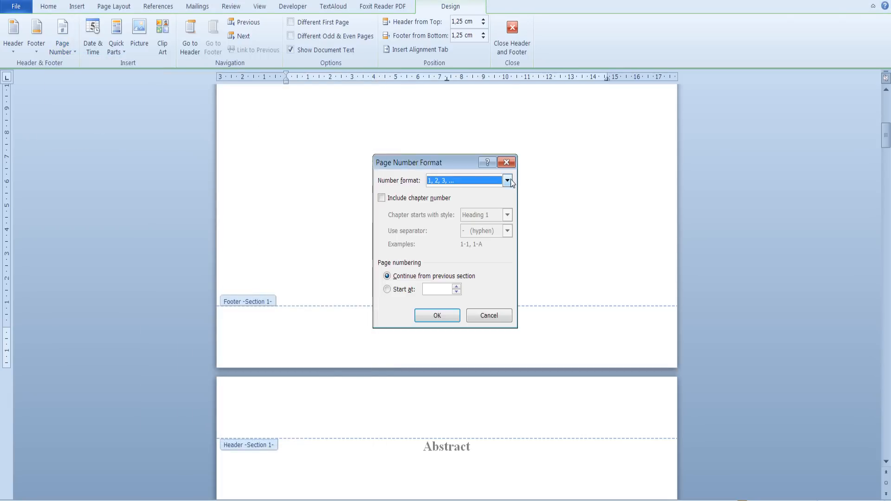
click(506, 180)
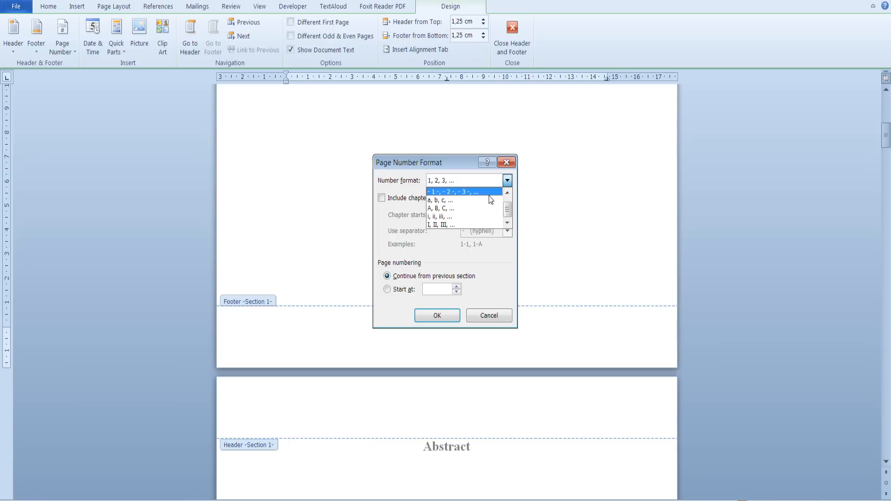
mouse_move(463, 217)
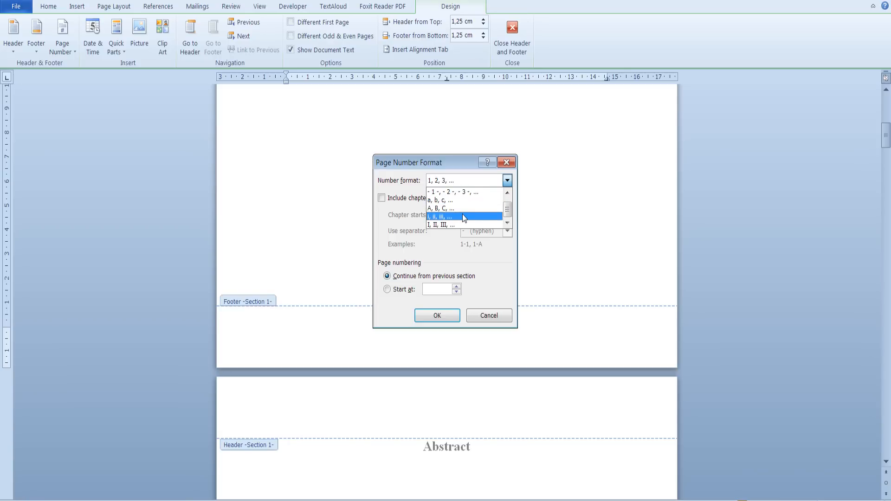
click(442, 217)
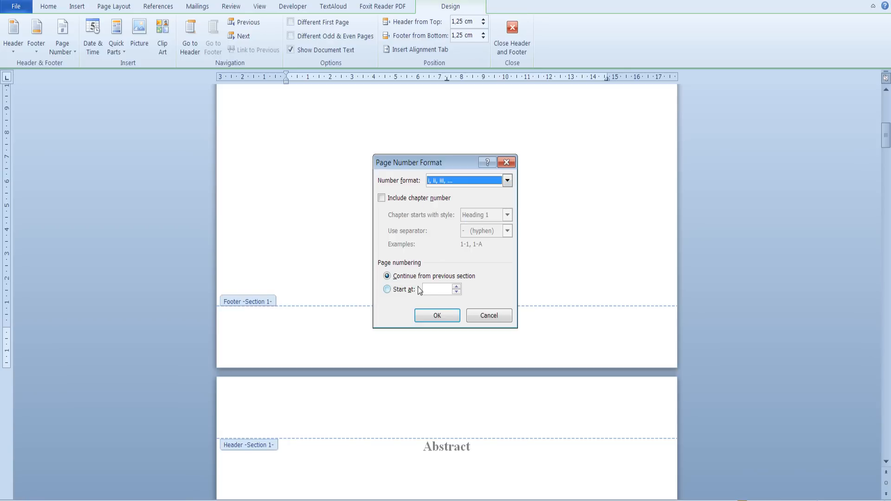
click(436, 316)
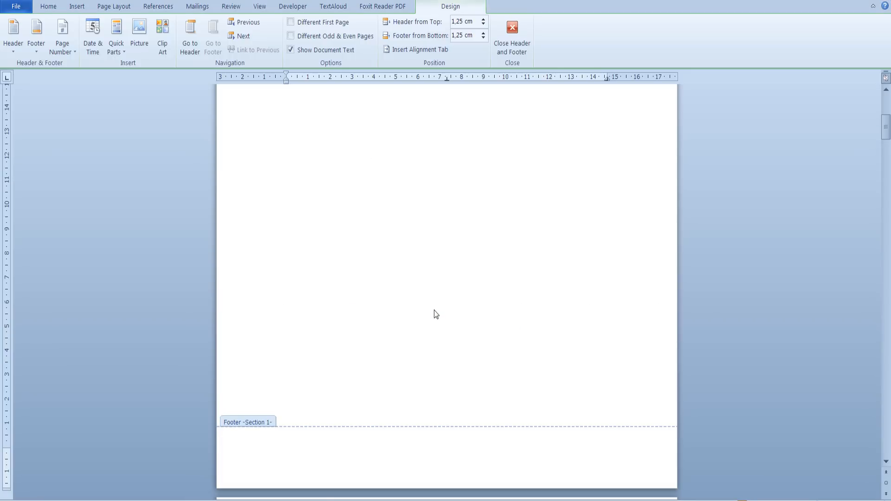
Insert a centred Plain Number 2 at the bottom of the front-matter pages and check they read i and iii
click(62, 35)
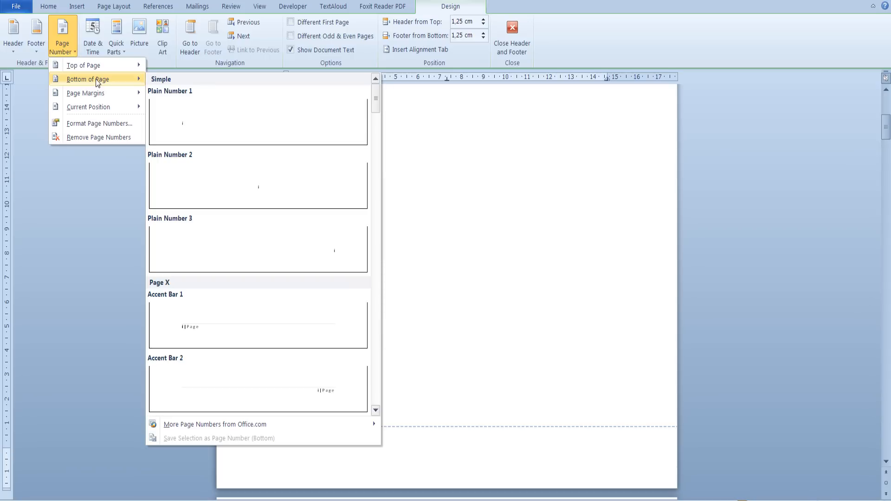
mouse_move(256, 177)
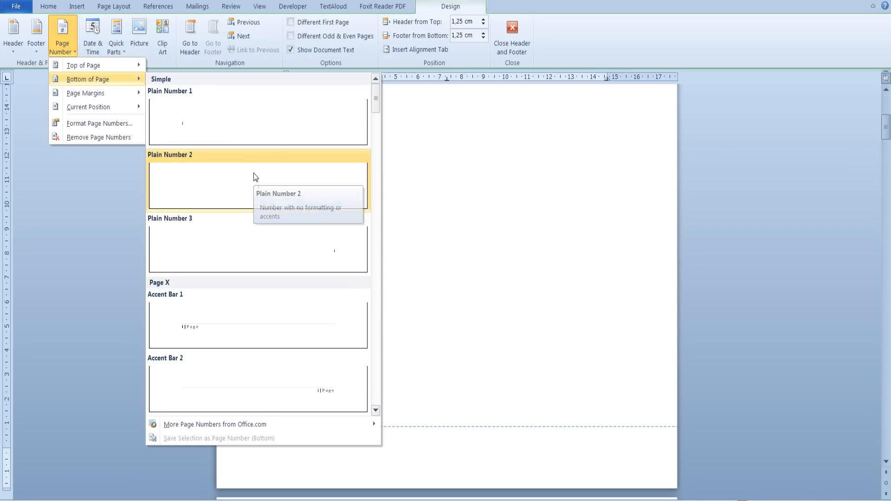
click(258, 184)
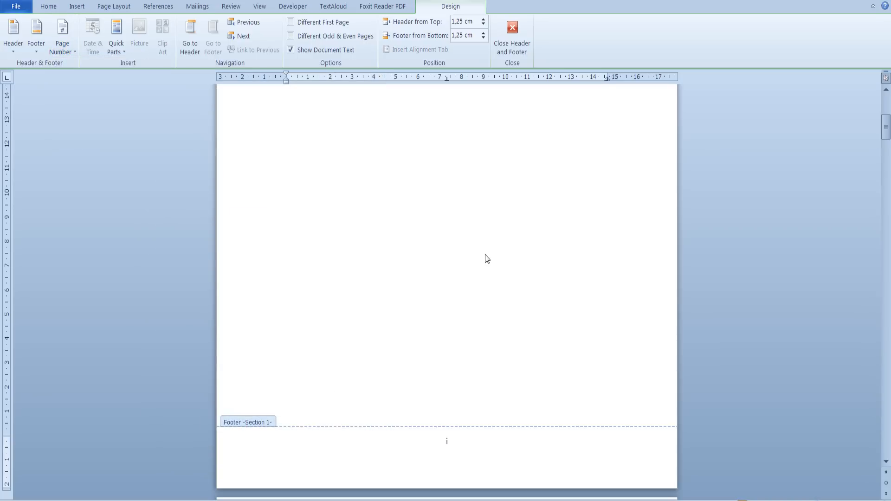
scroll(down, 3)
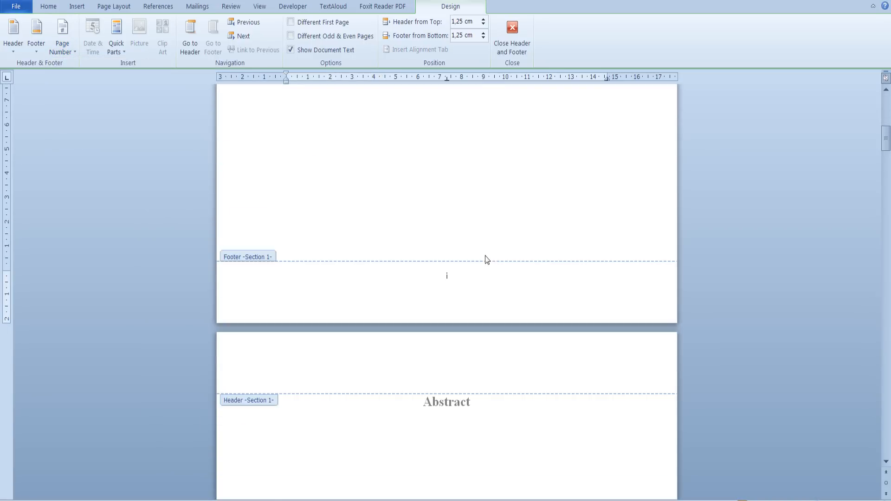
scroll(down, 3)
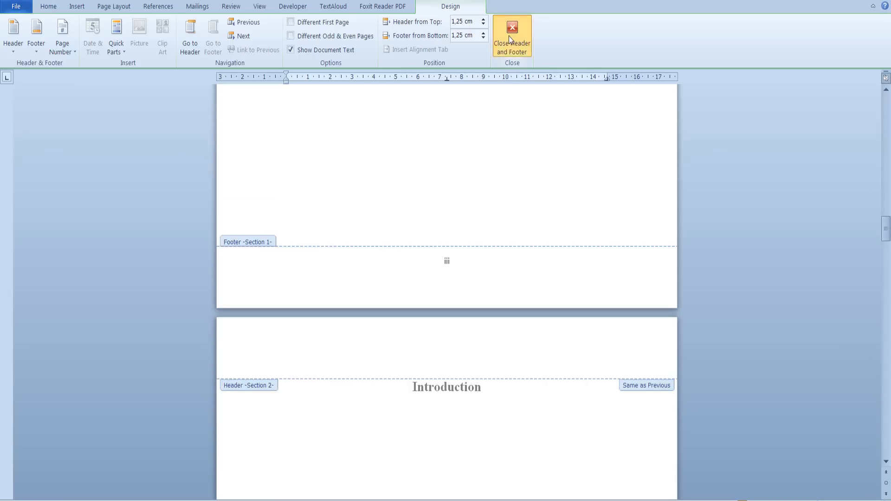
Close header and footer editing and review the Introduction and chapter pages, still numbered 4, 5, 6
click(511, 39)
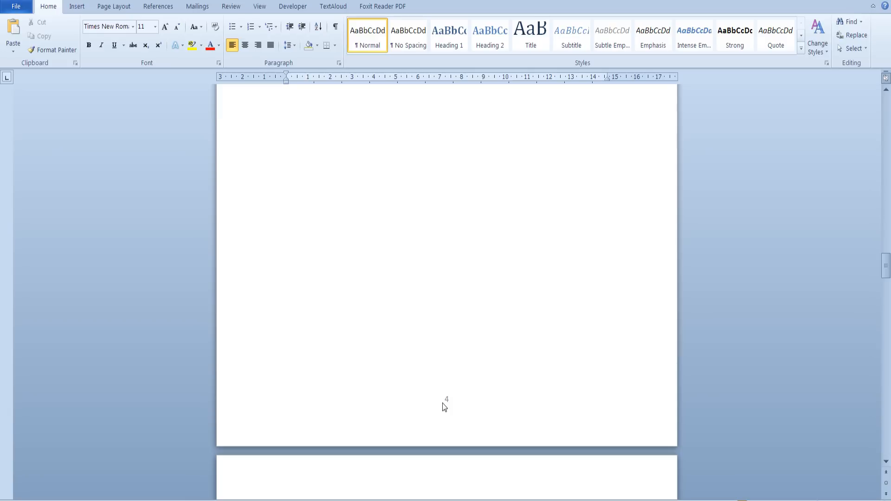
scroll(down, 3)
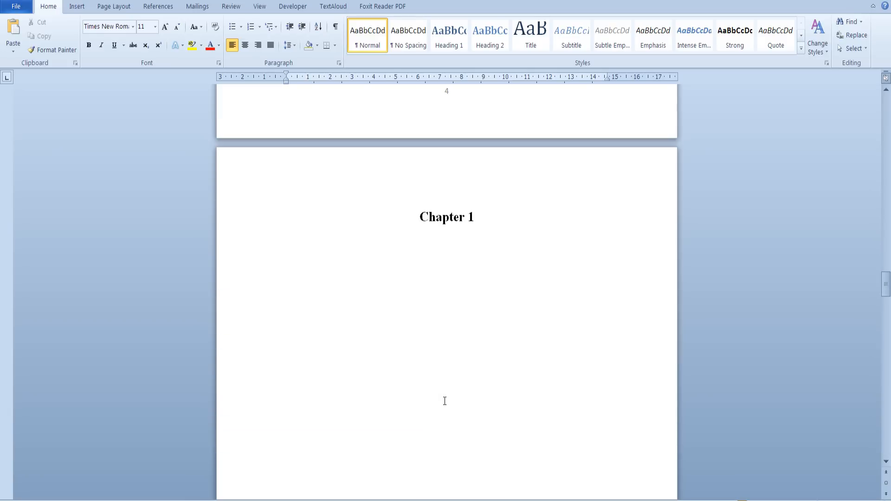
scroll(down, 3)
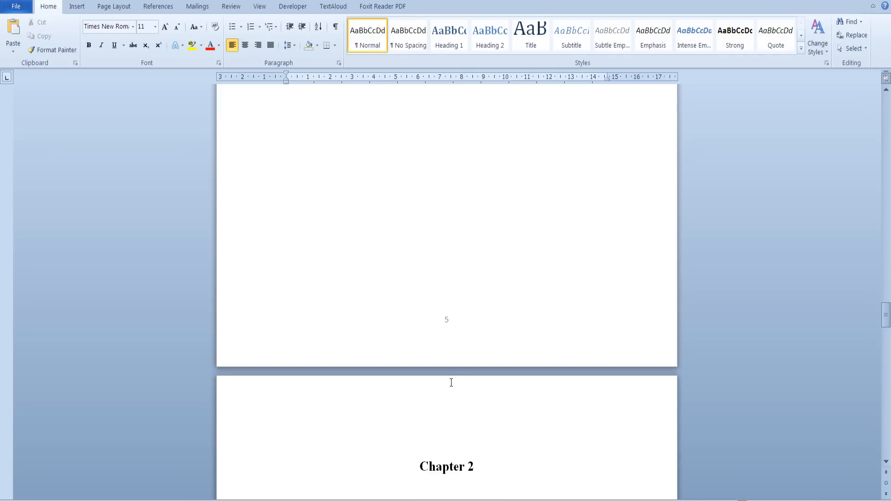
scroll(down, 3)
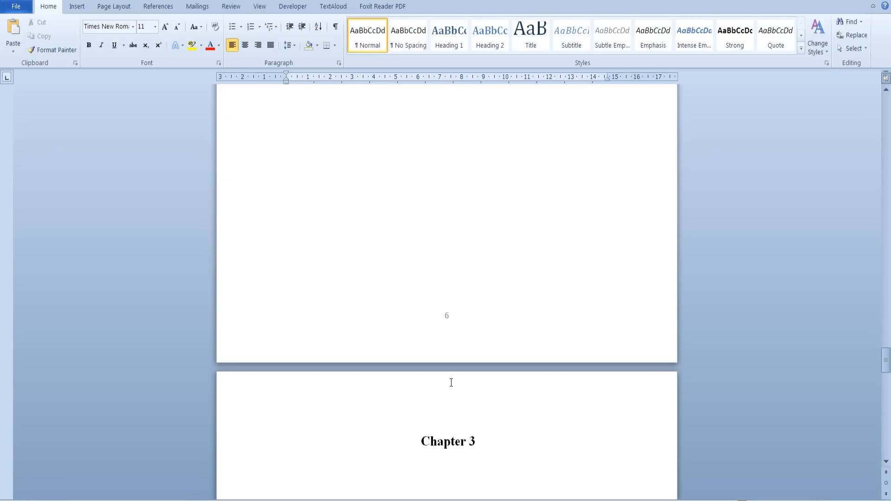
scroll(down, 3)
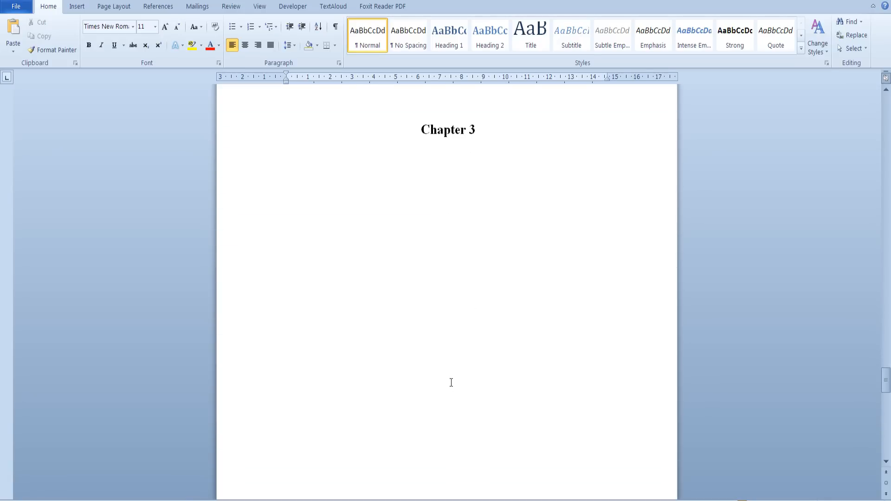
scroll(up, 3)
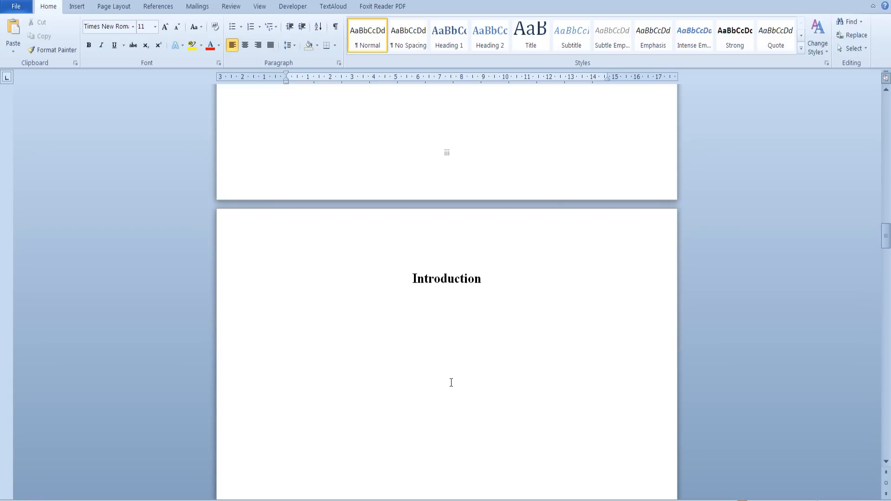
scroll(down, 3)
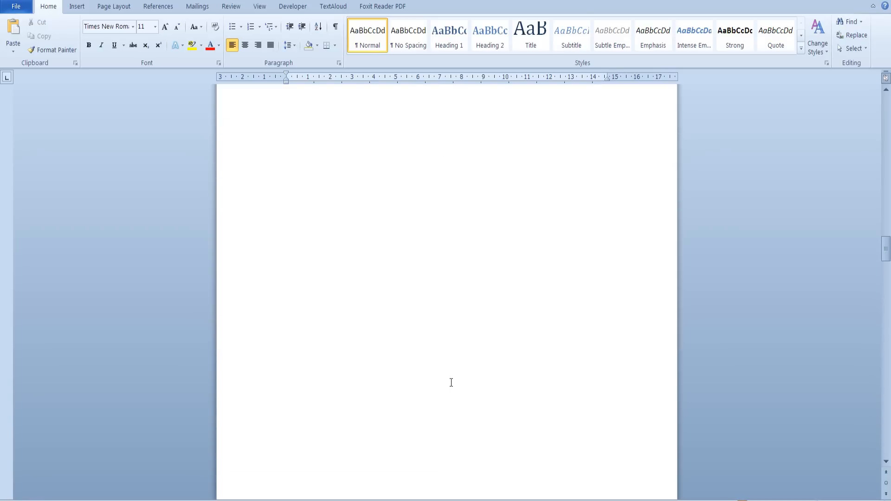
mouse_move(443, 458)
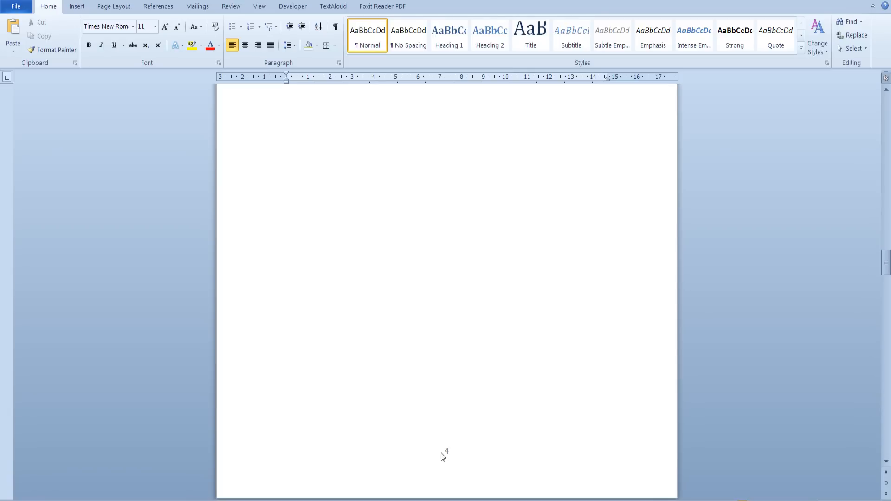
Unlink the Section 2 footer from the front matter and restart its arabic numbering at 1
double_click(446, 451)
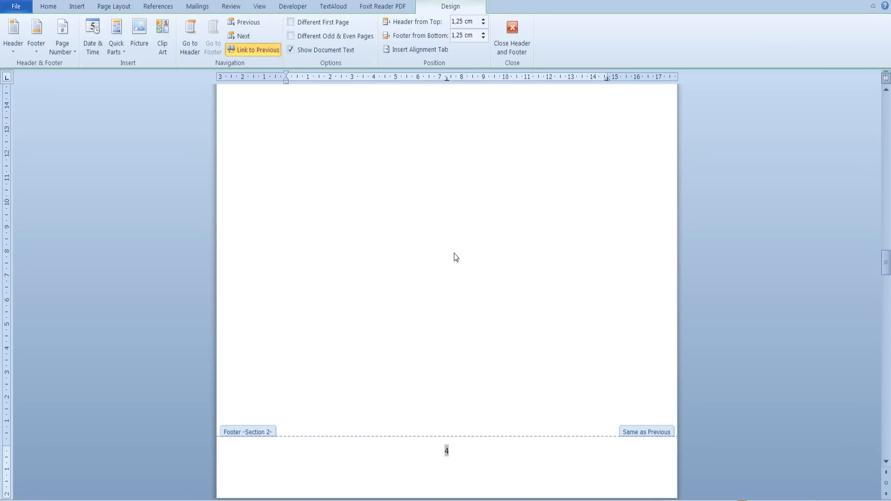
click(447, 452)
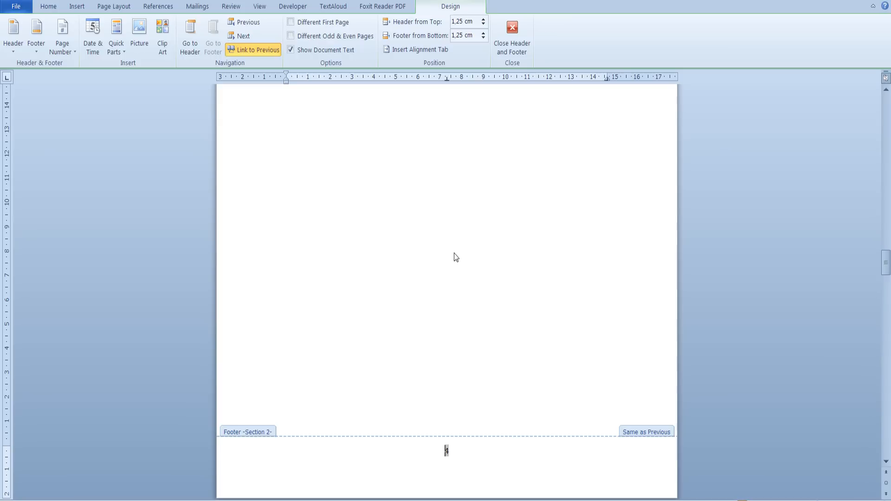
mouse_move(253, 50)
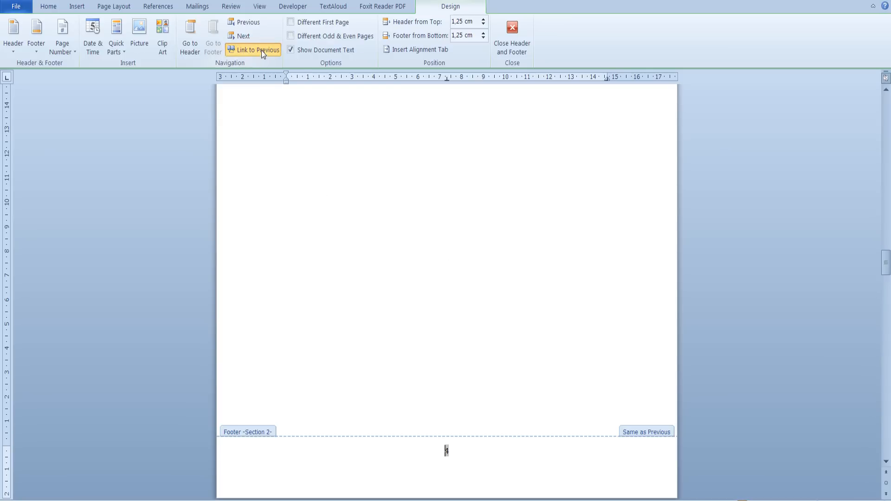
click(258, 50)
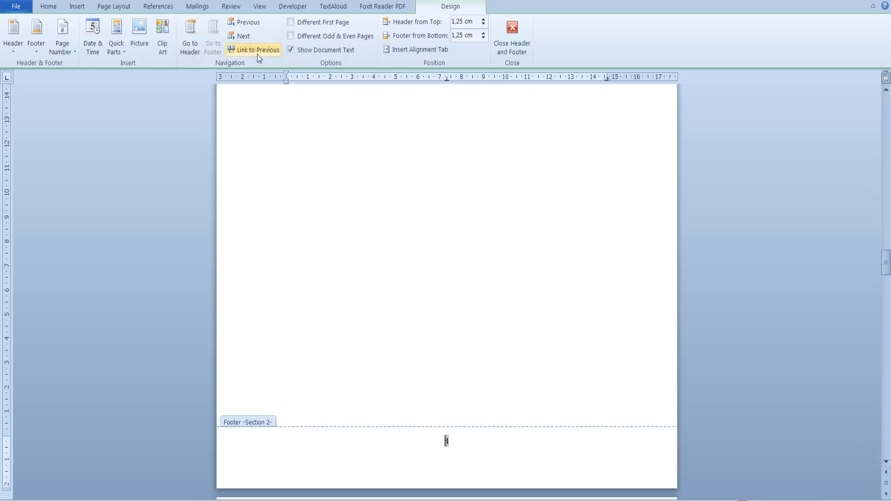
click(63, 35)
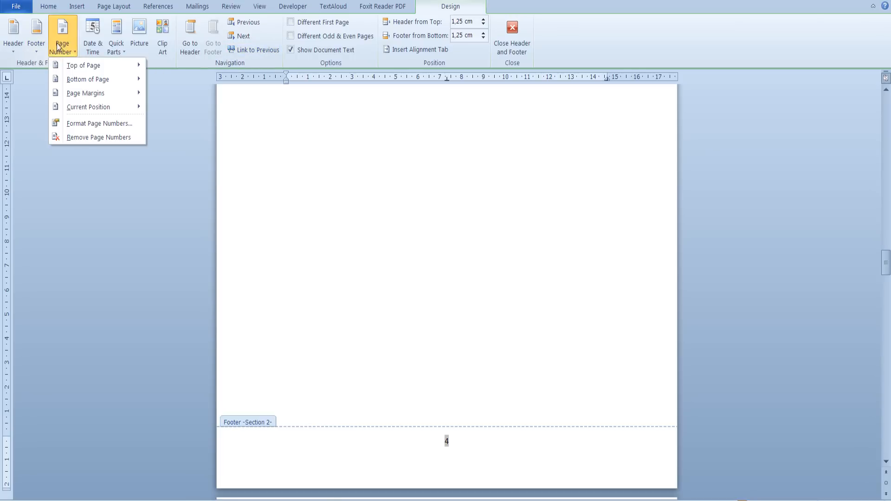
click(100, 123)
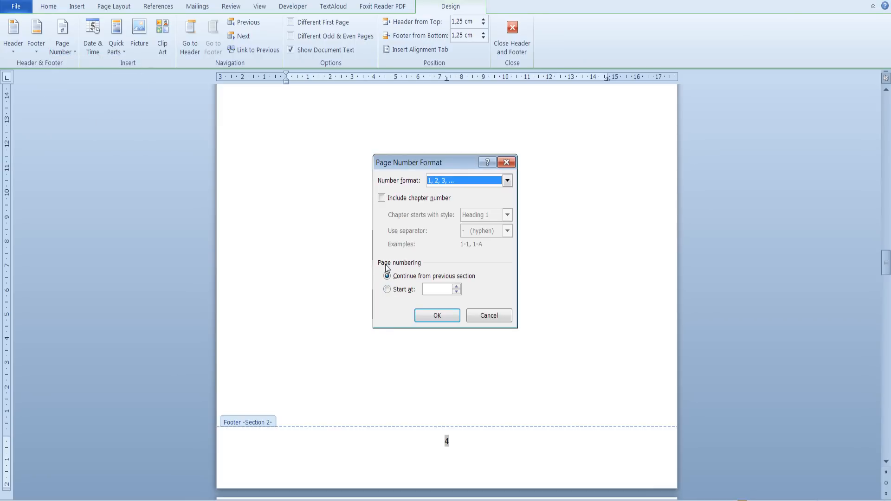
click(387, 290)
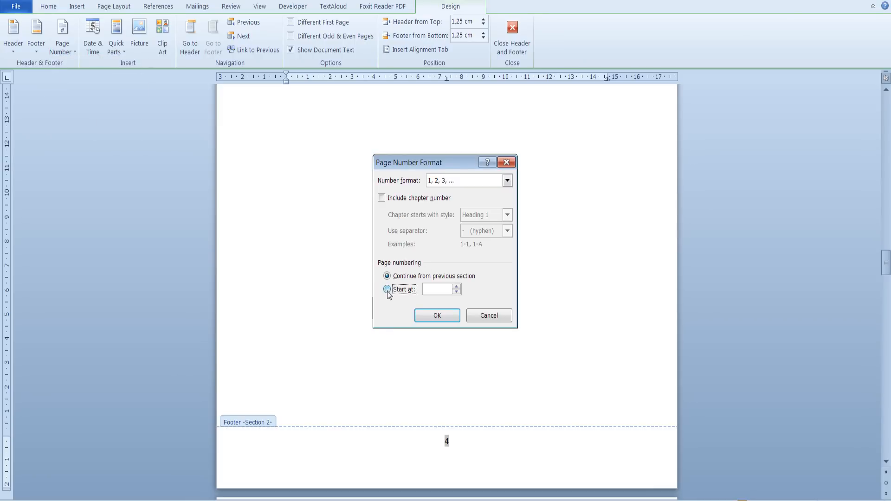
click(387, 289)
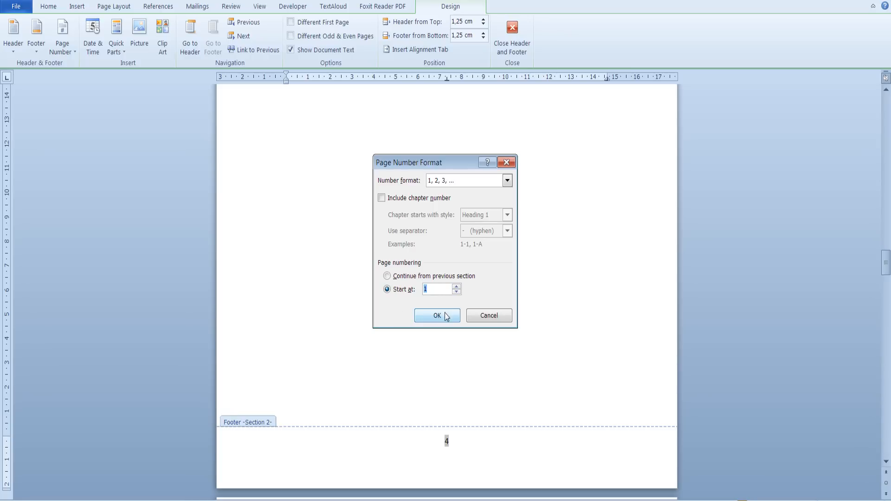
click(436, 316)
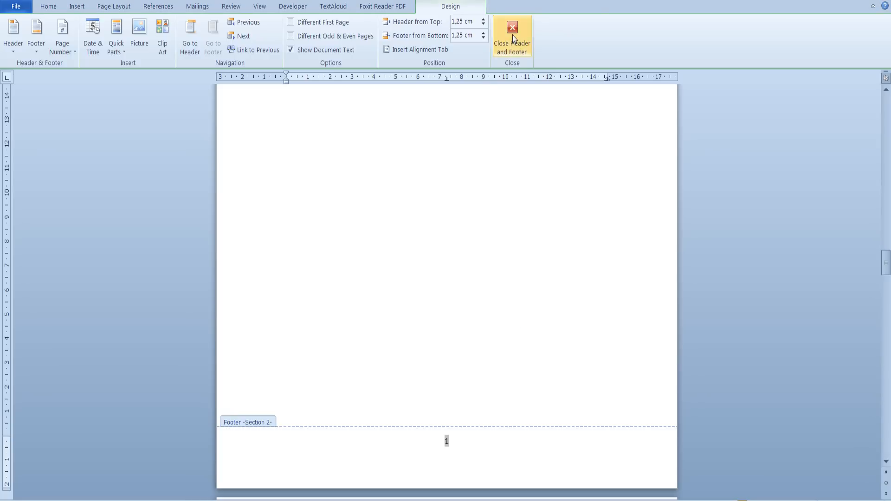
Close footer editing and review the renumbered body pages around Chapter 2
click(510, 36)
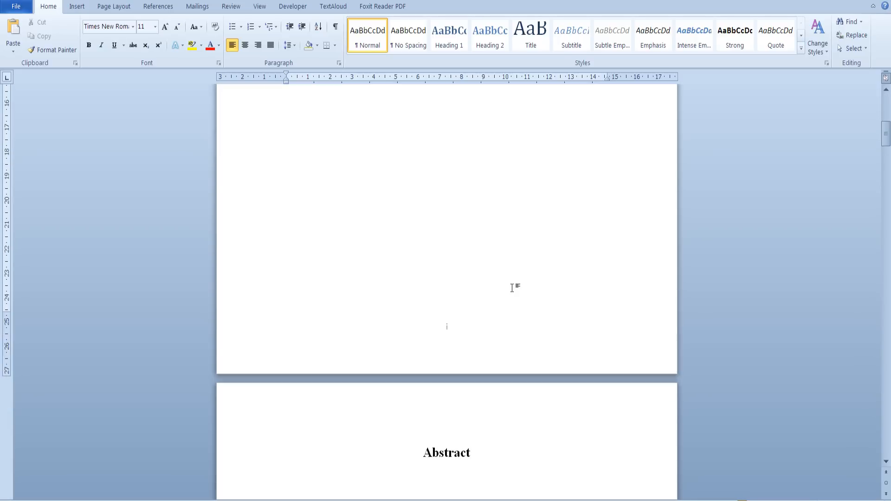
scroll(up, 3)
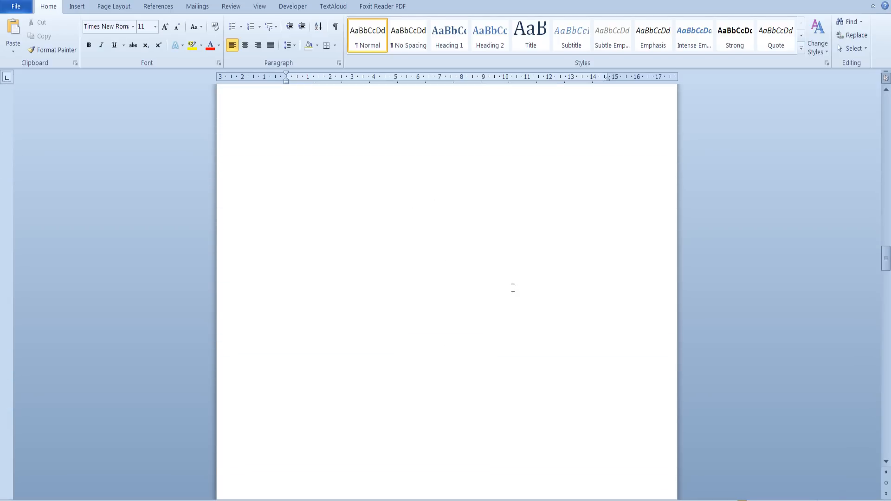
scroll(down, 3)
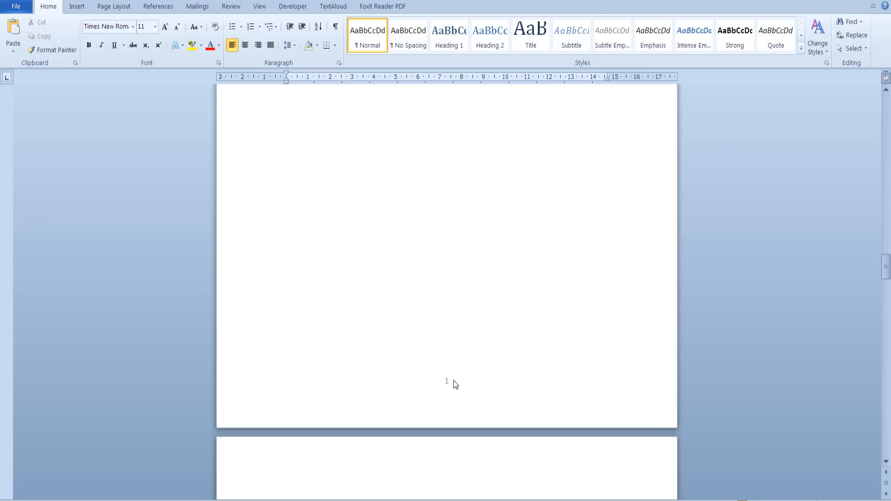
scroll(up, 3)
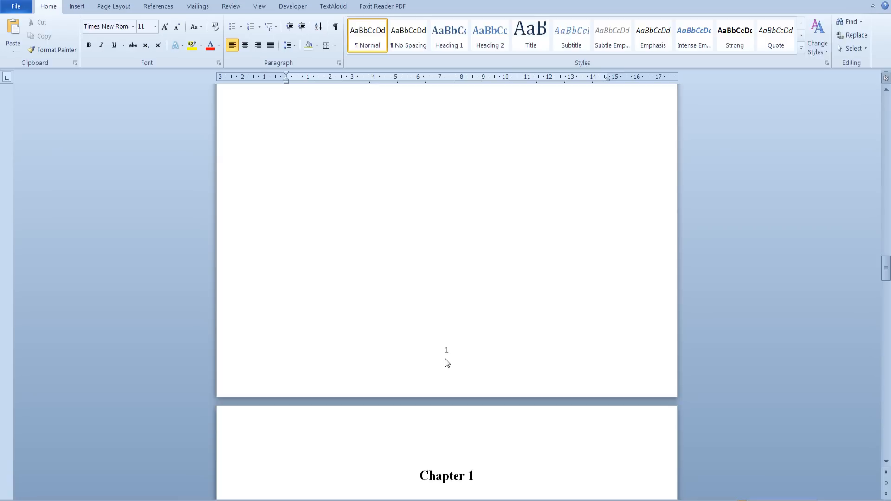
scroll(down, 3)
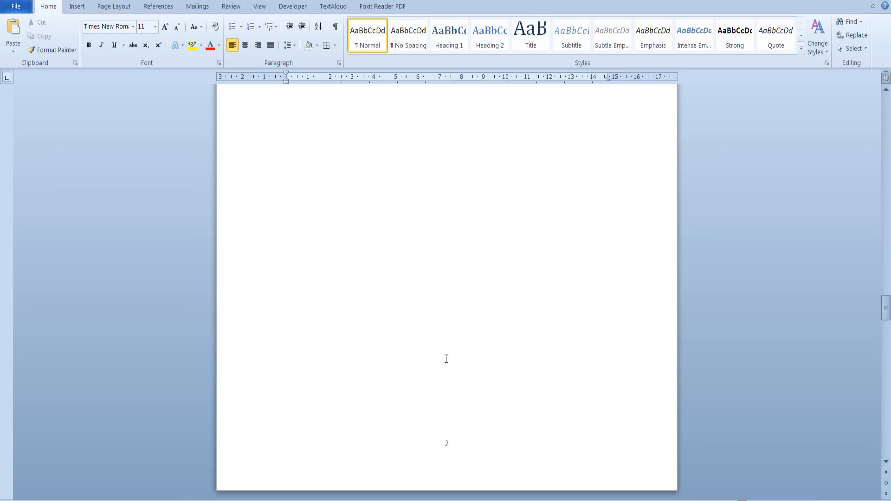
text(Chapter 2)
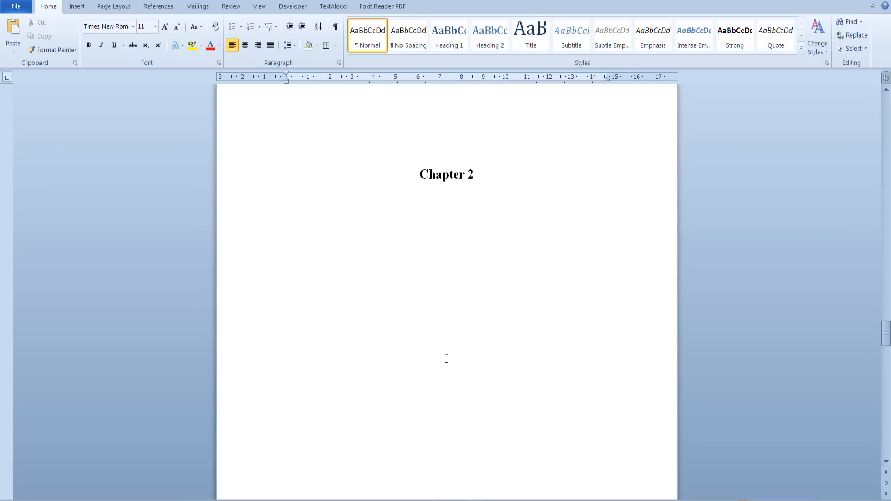
scroll(down, 3)
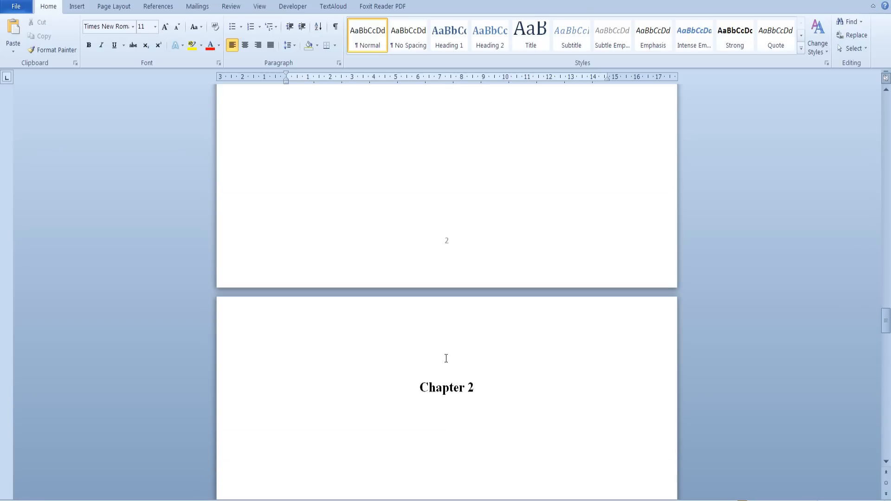
scroll(down, 3)
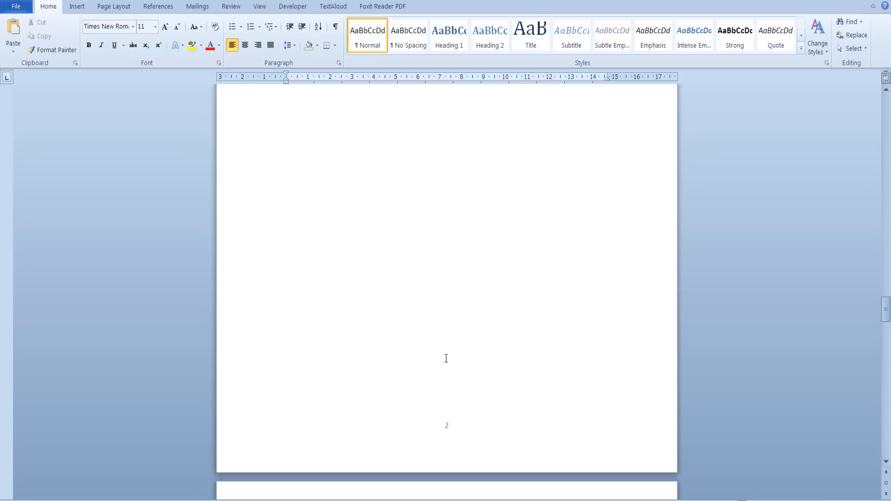
scroll(down, 3)
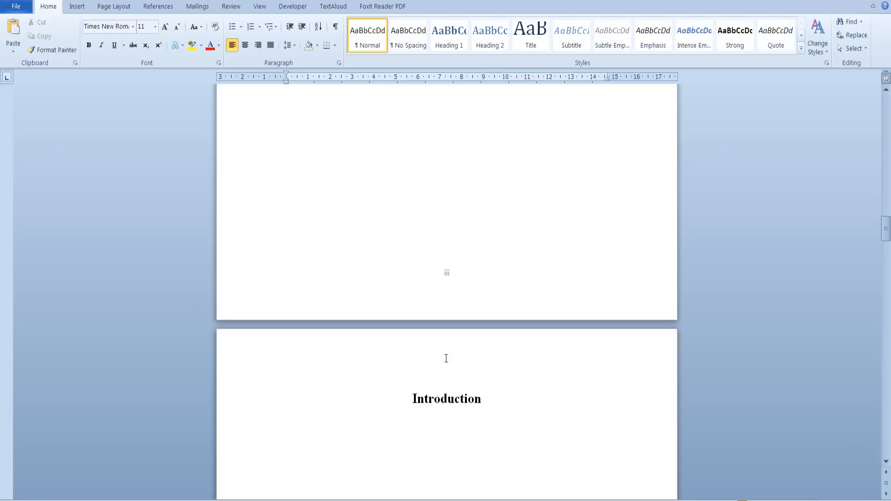
scroll(up, 3)
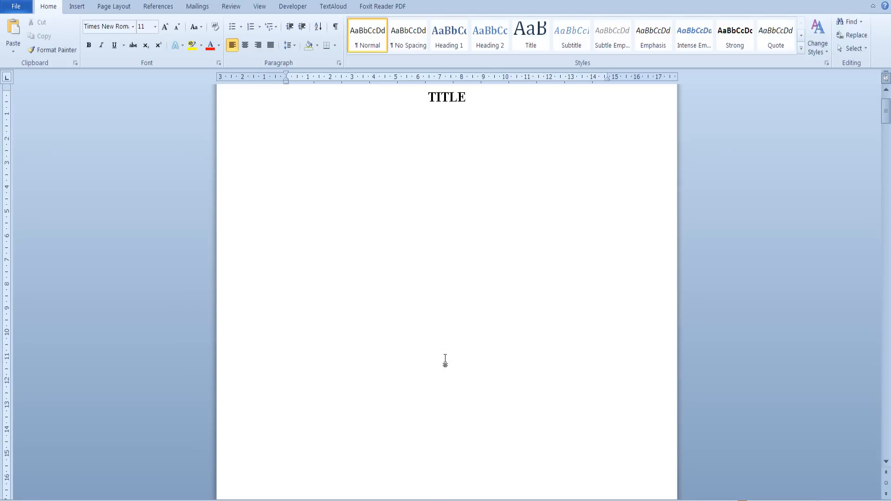
scroll(down, 3)
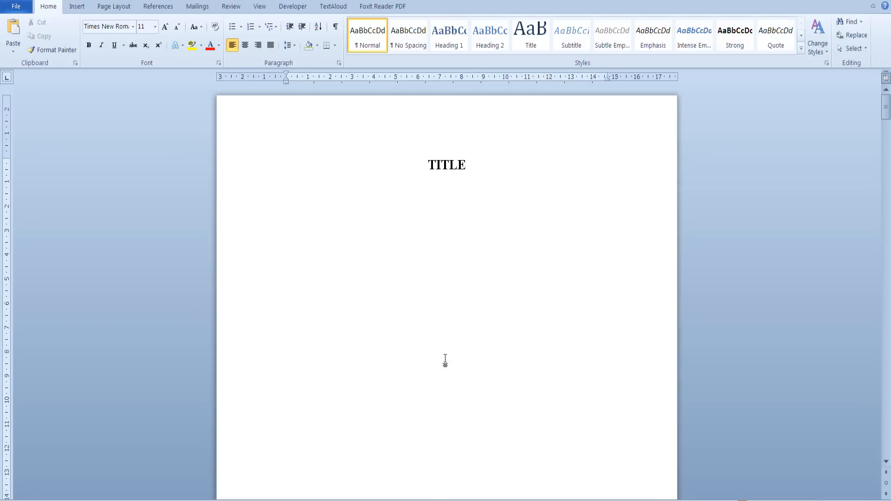
scroll(down, 3)
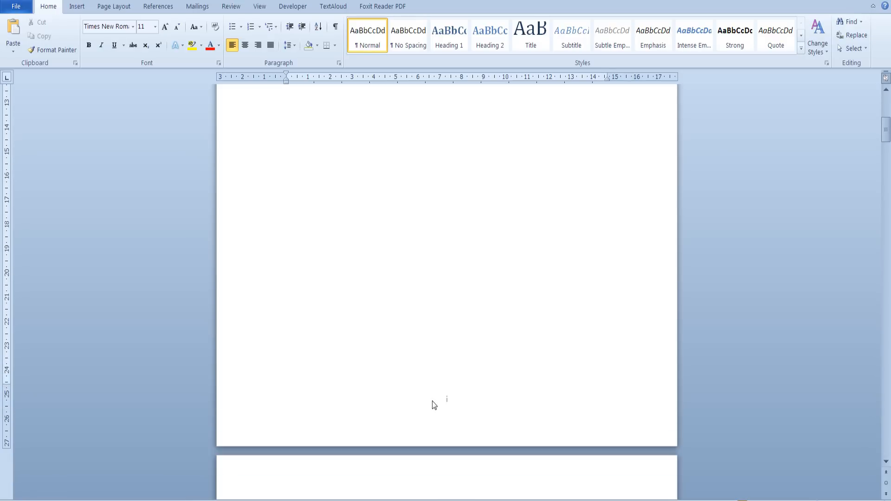
mouse_move(447, 409)
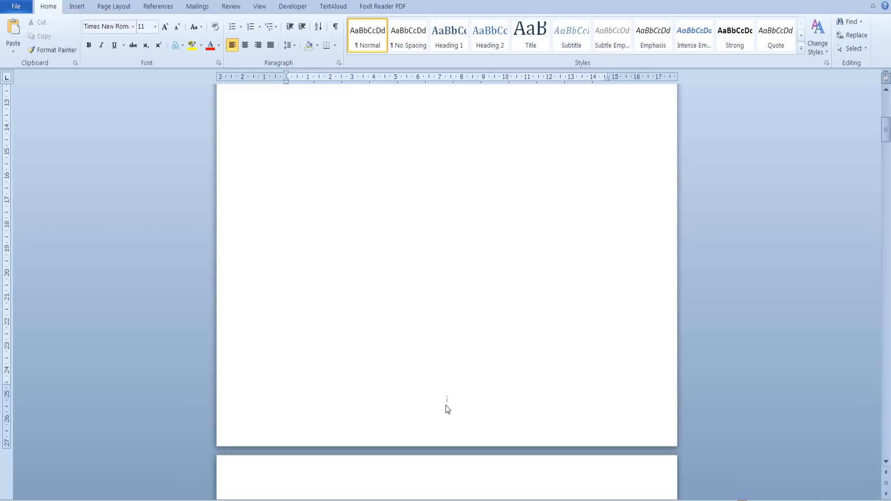
Give the title page a Different First Page footer so it shows no number, then close footer editing
double_click(447, 404)
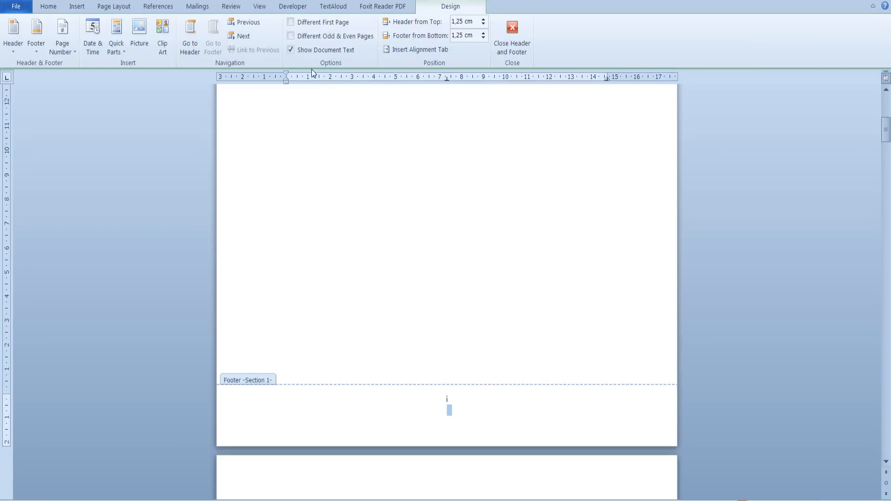
click(290, 22)
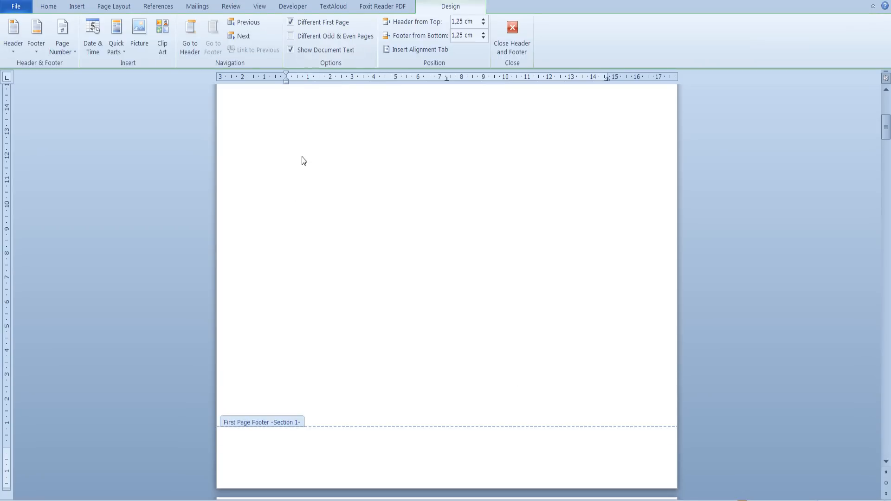
click(510, 36)
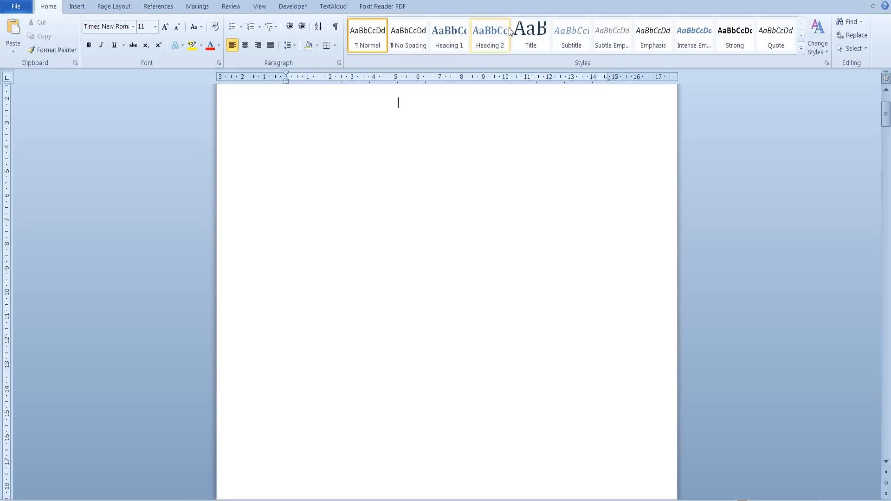
text(TITLE)
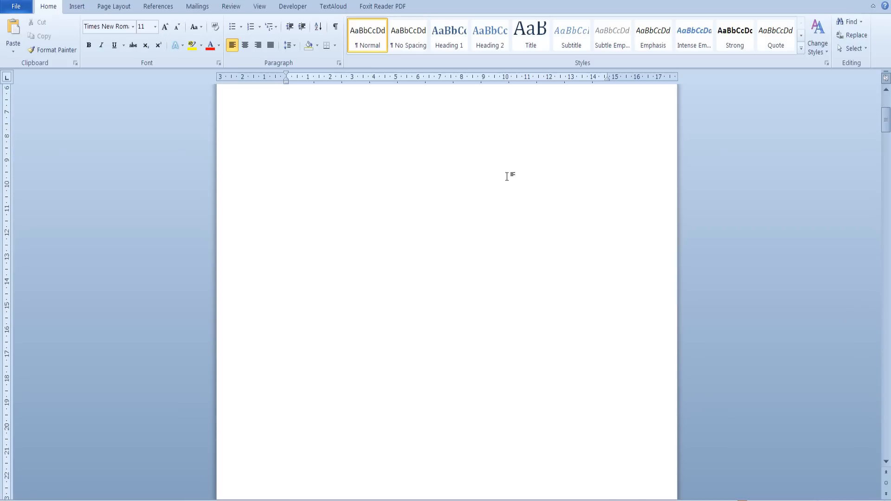
scroll(down, 3)
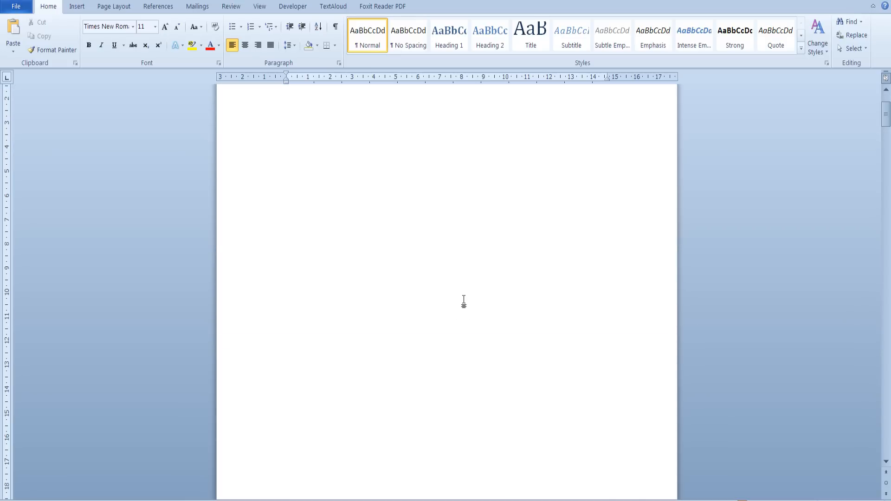
scroll(down, 3)
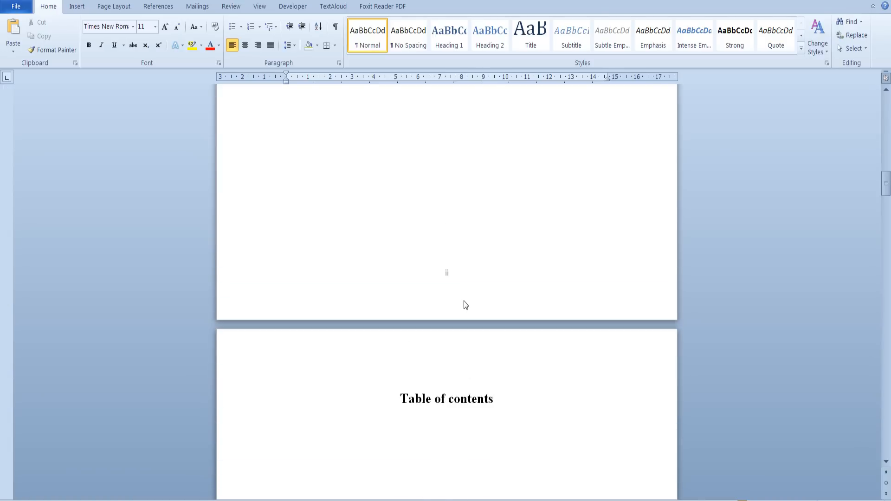
scroll(down, 3)
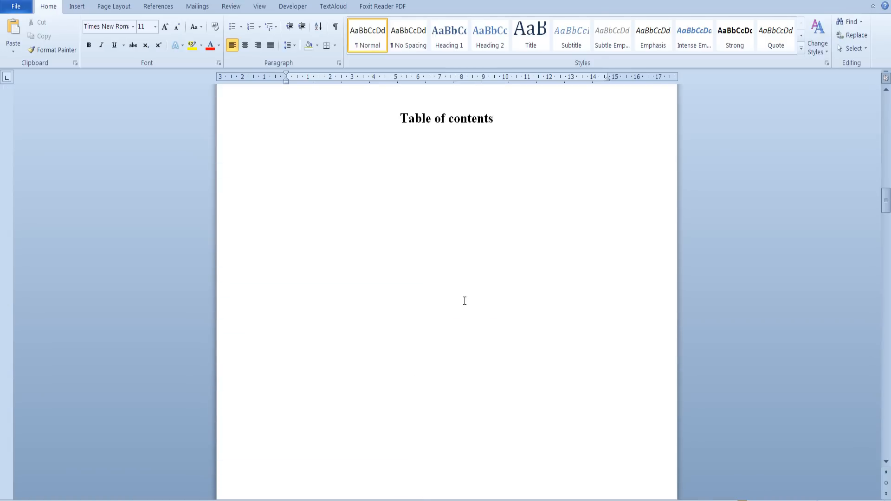
scroll(down, 3)
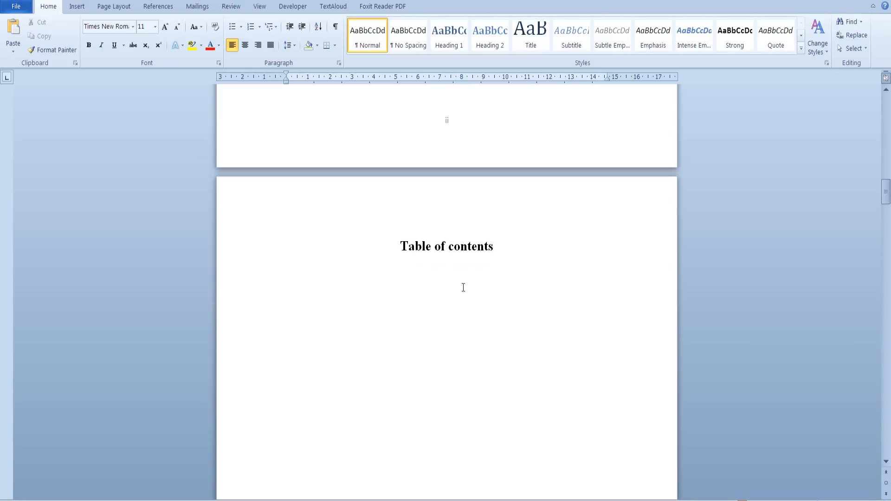
scroll(down, 3)
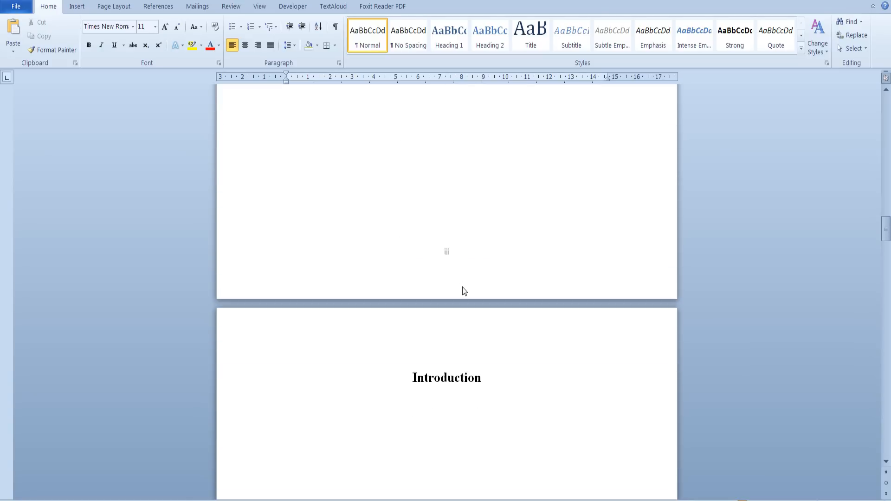